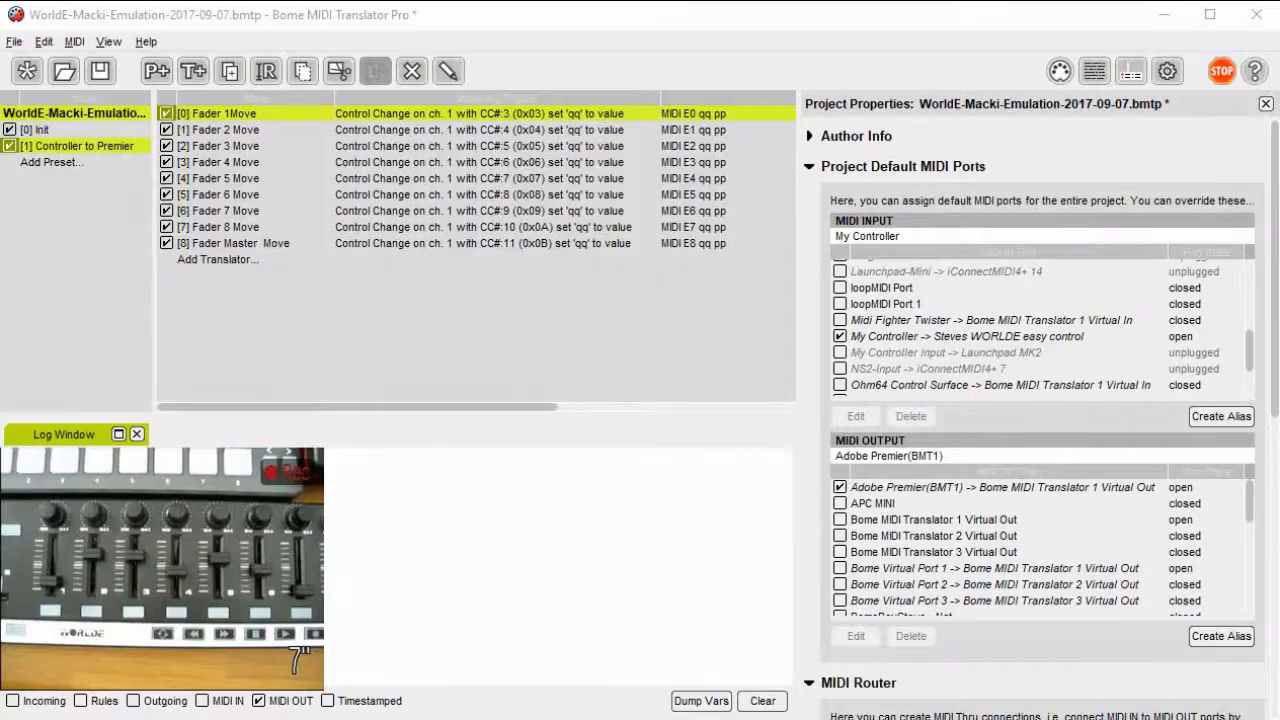
# Select the Fader 1Move translator and review which input port is aliased to My Controller.
pyautogui.click(420, 259)
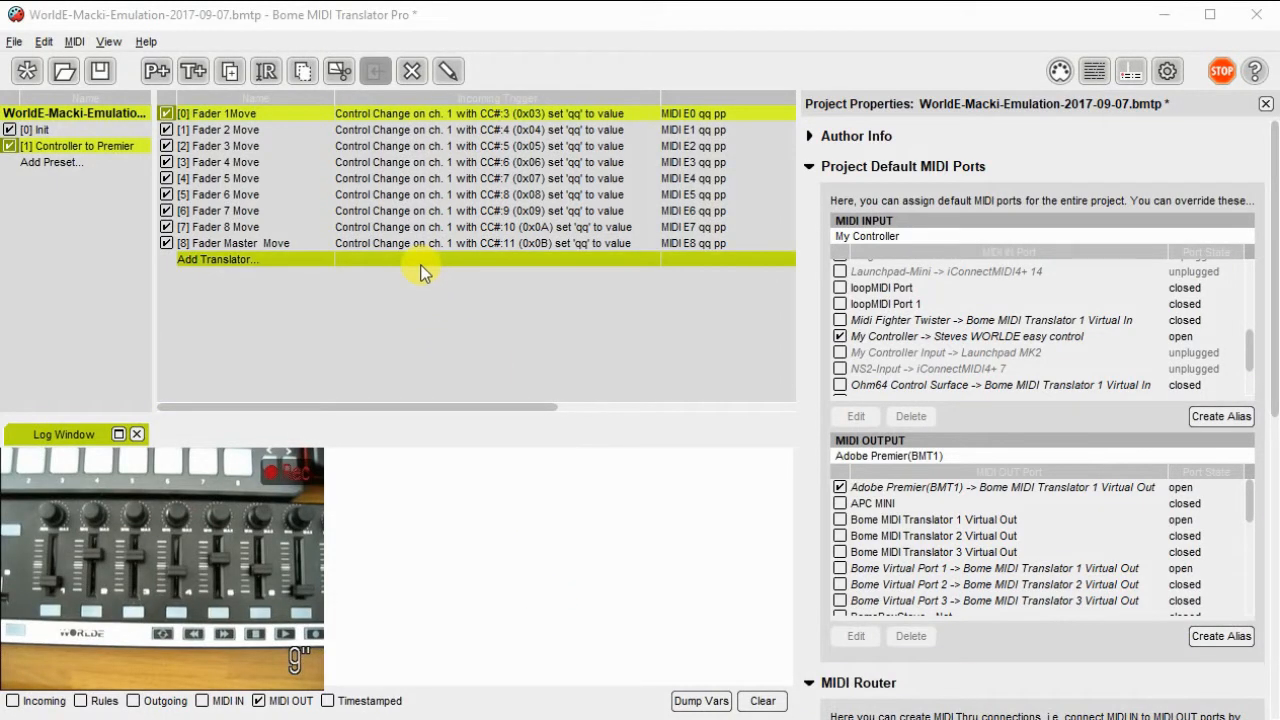
pyautogui.click(390, 162)
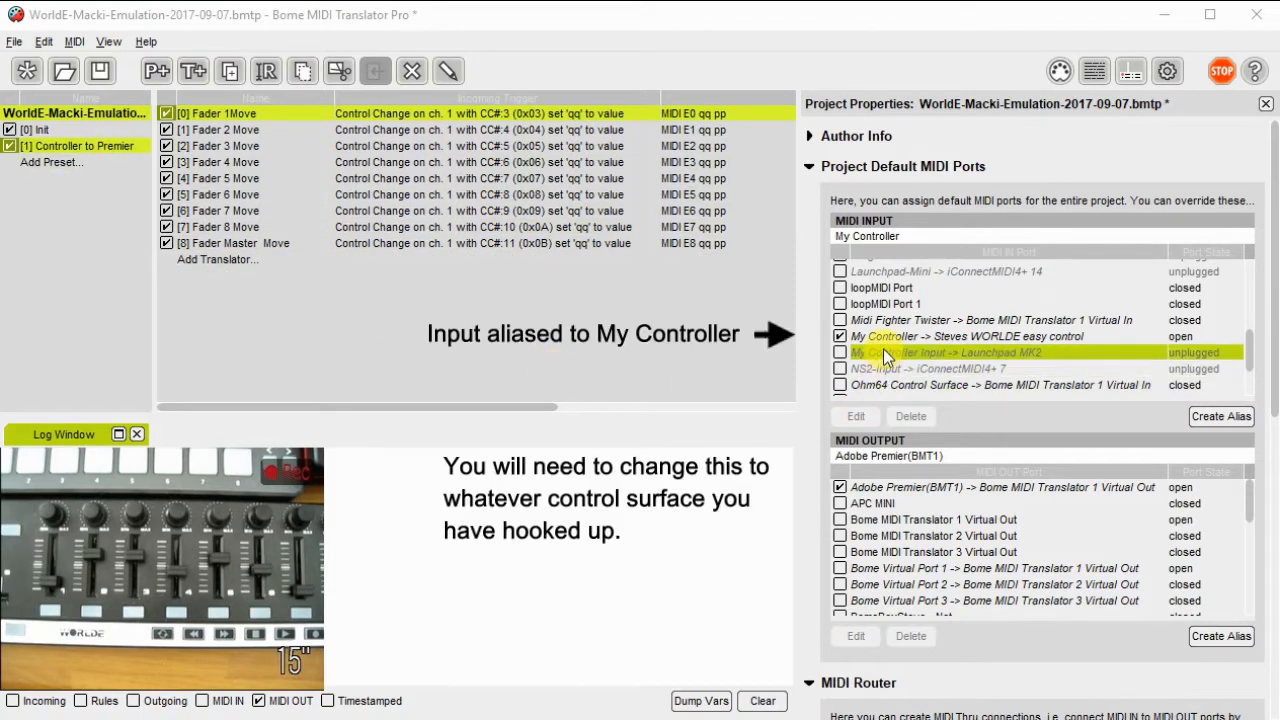
pyautogui.click(965, 336)
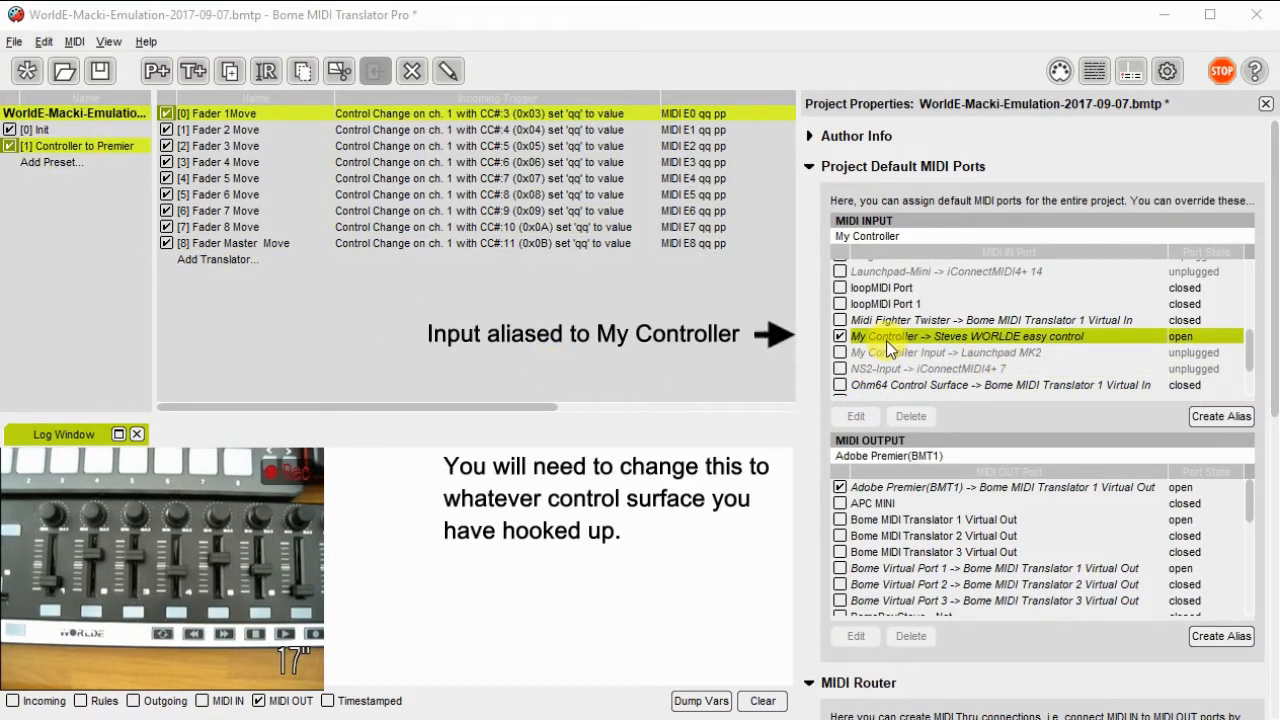
pyautogui.scroll(-3)
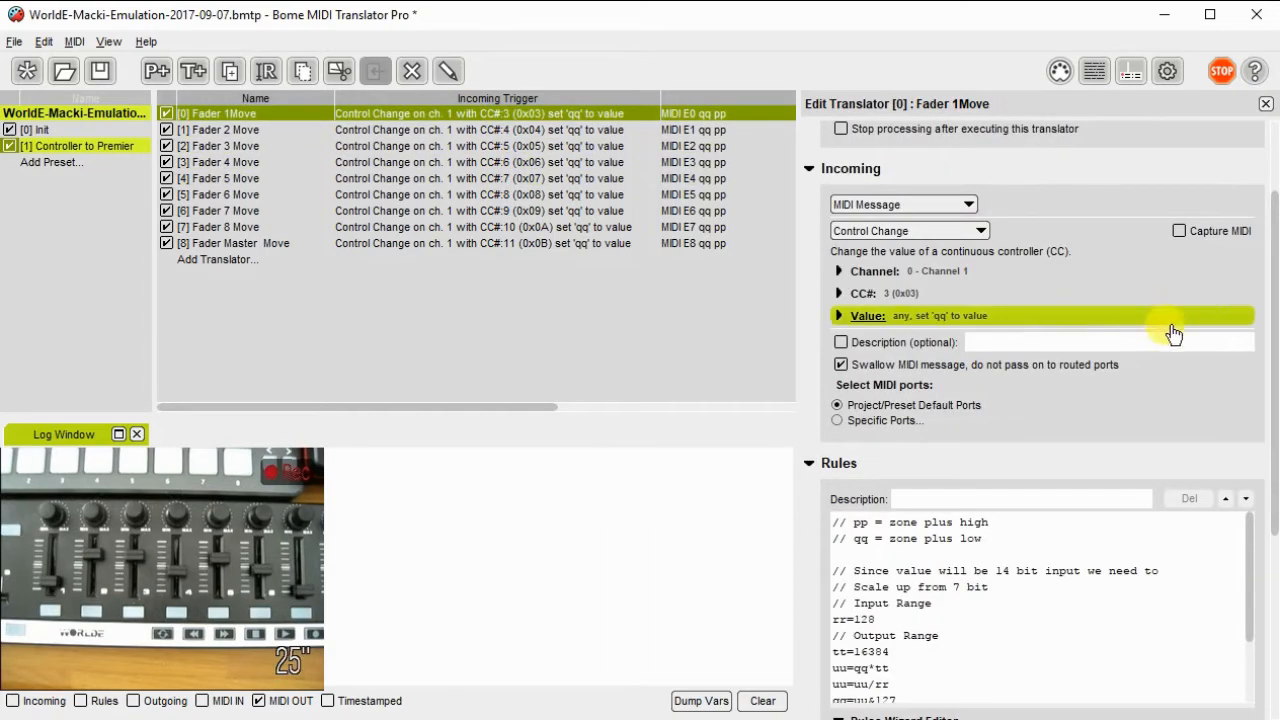
# Capture fader 1's CC 3 as the trigger and store its value in qq.
pyautogui.click(1179, 231)
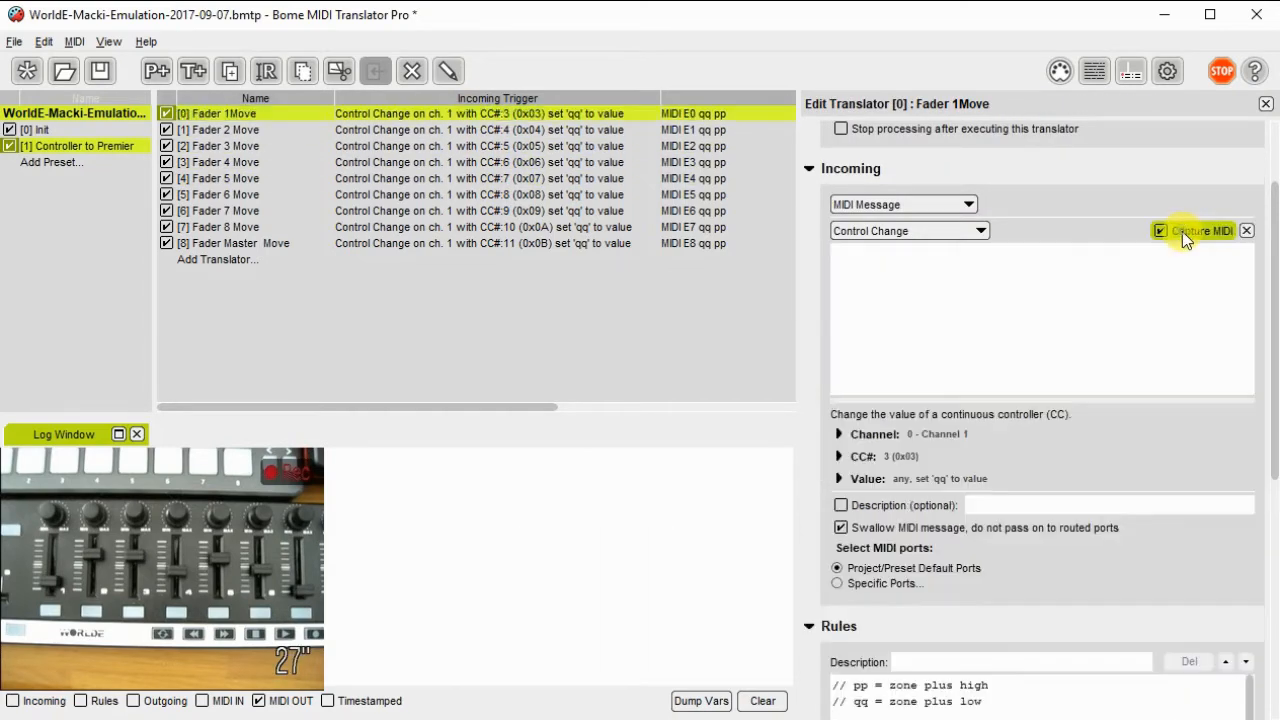
pyautogui.moveTo(1022, 271)
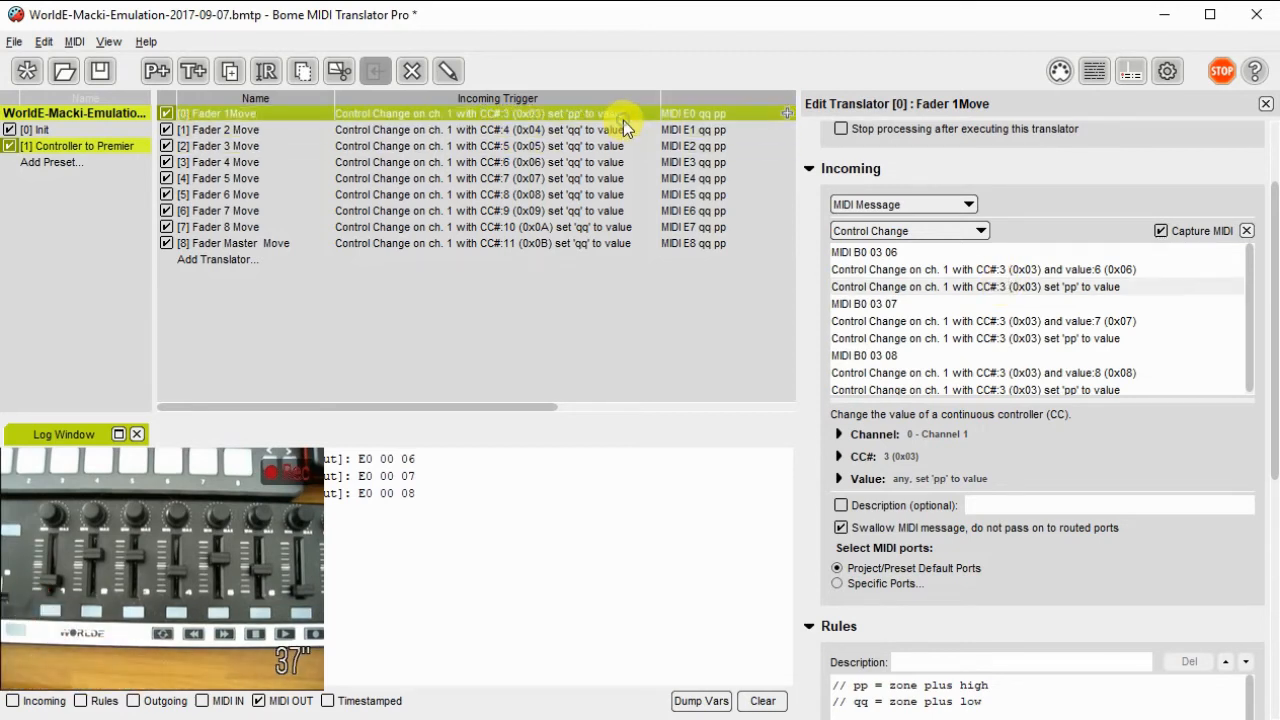
pyautogui.rightClick(620, 113)
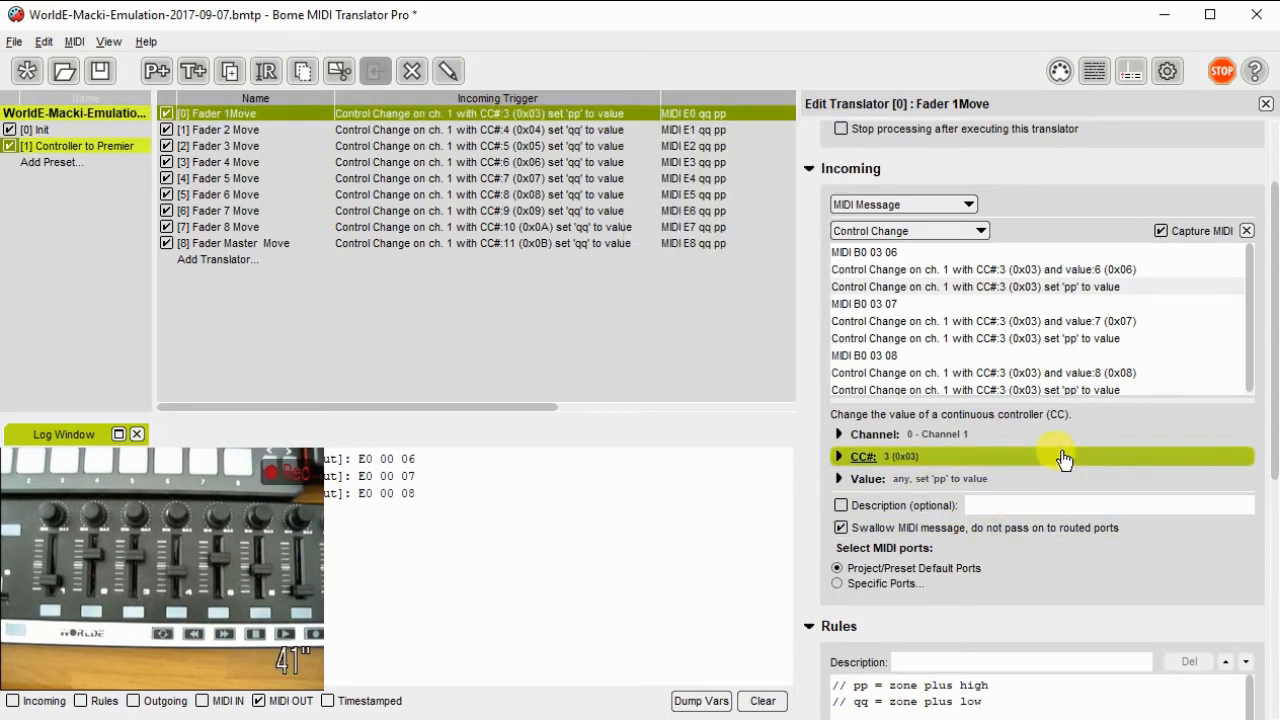
pyautogui.click(840, 456)
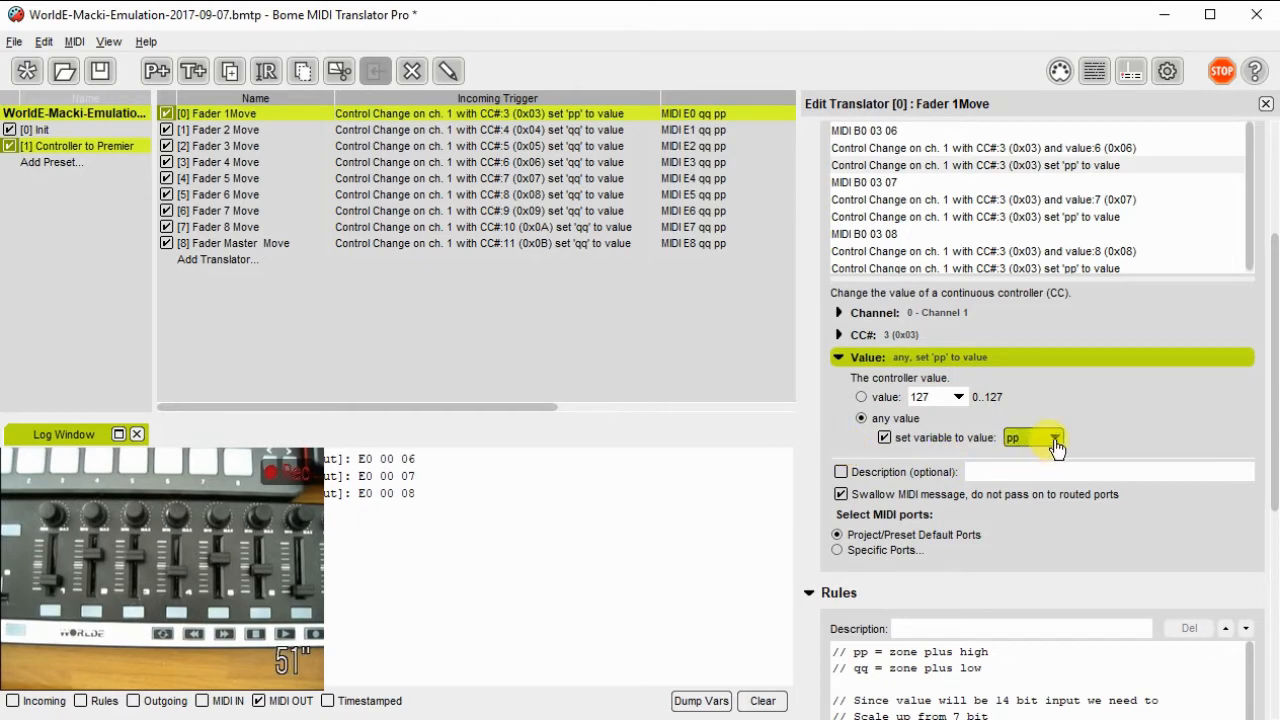
pyautogui.click(1052, 437)
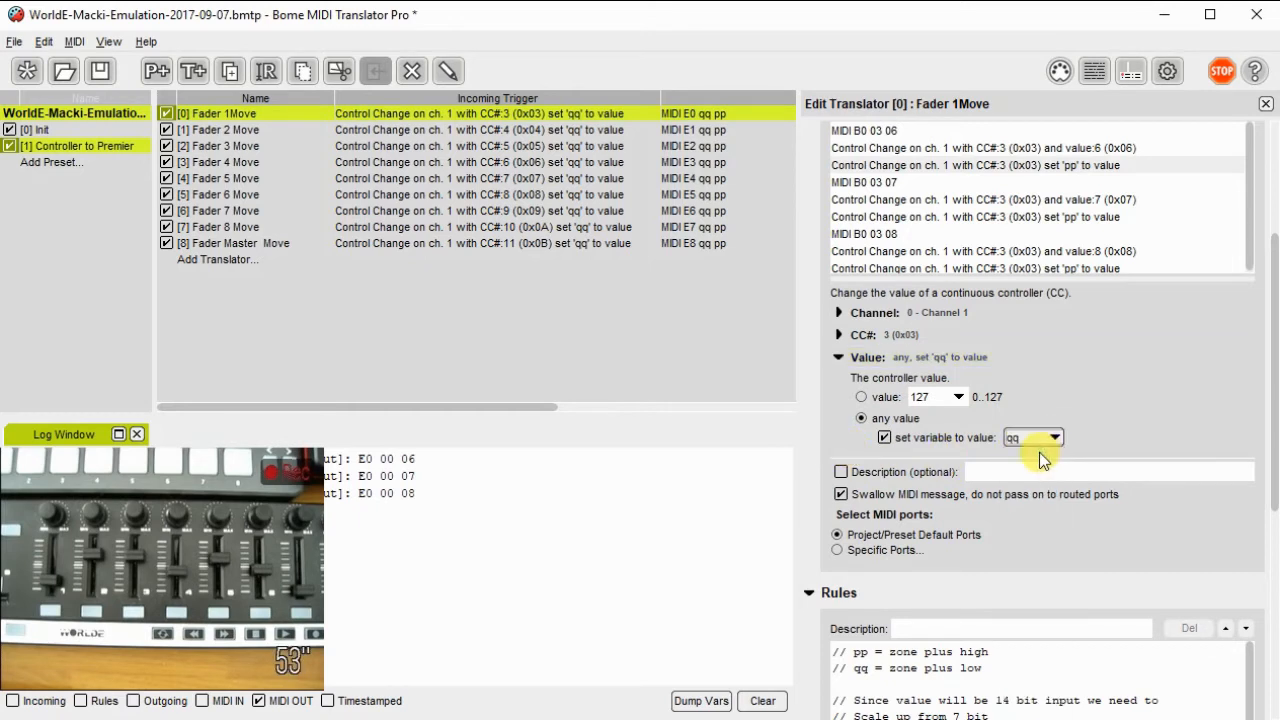
pyautogui.click(220, 130)
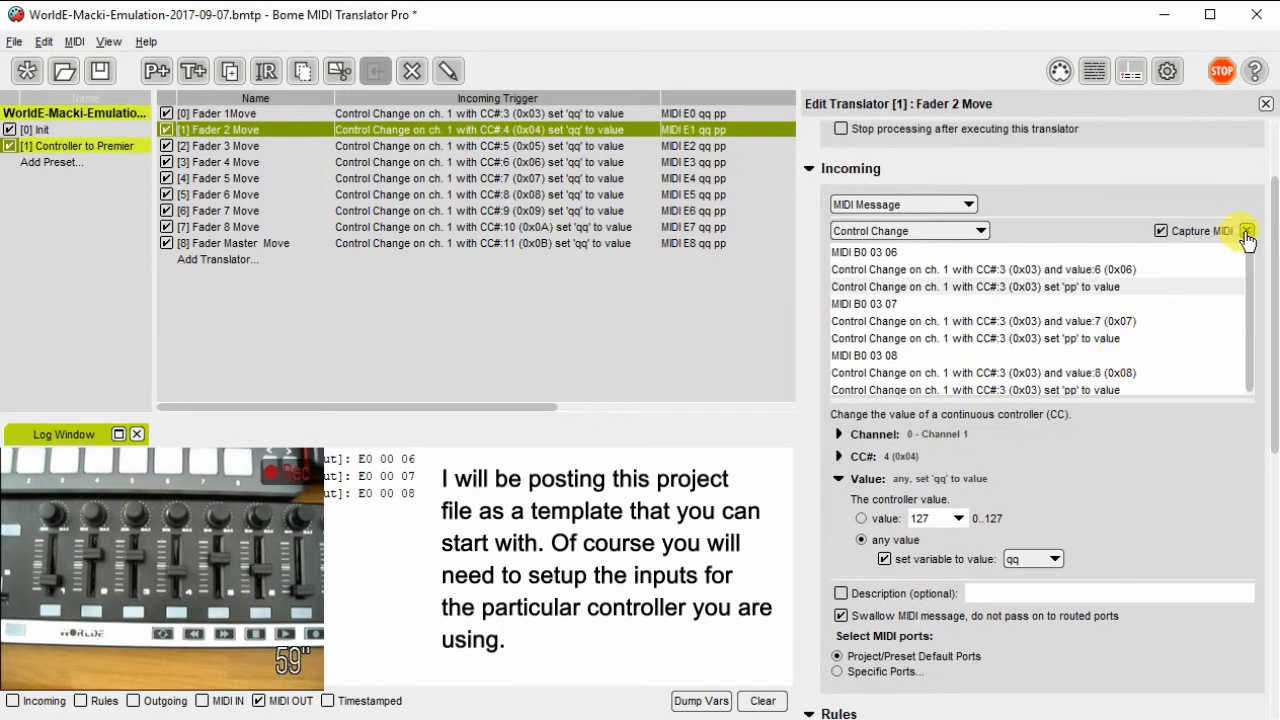
# Clear fader 1's captures, use fader 2's CC 4 as the trigger, and choose its value variable.
pyautogui.click(1247, 230)
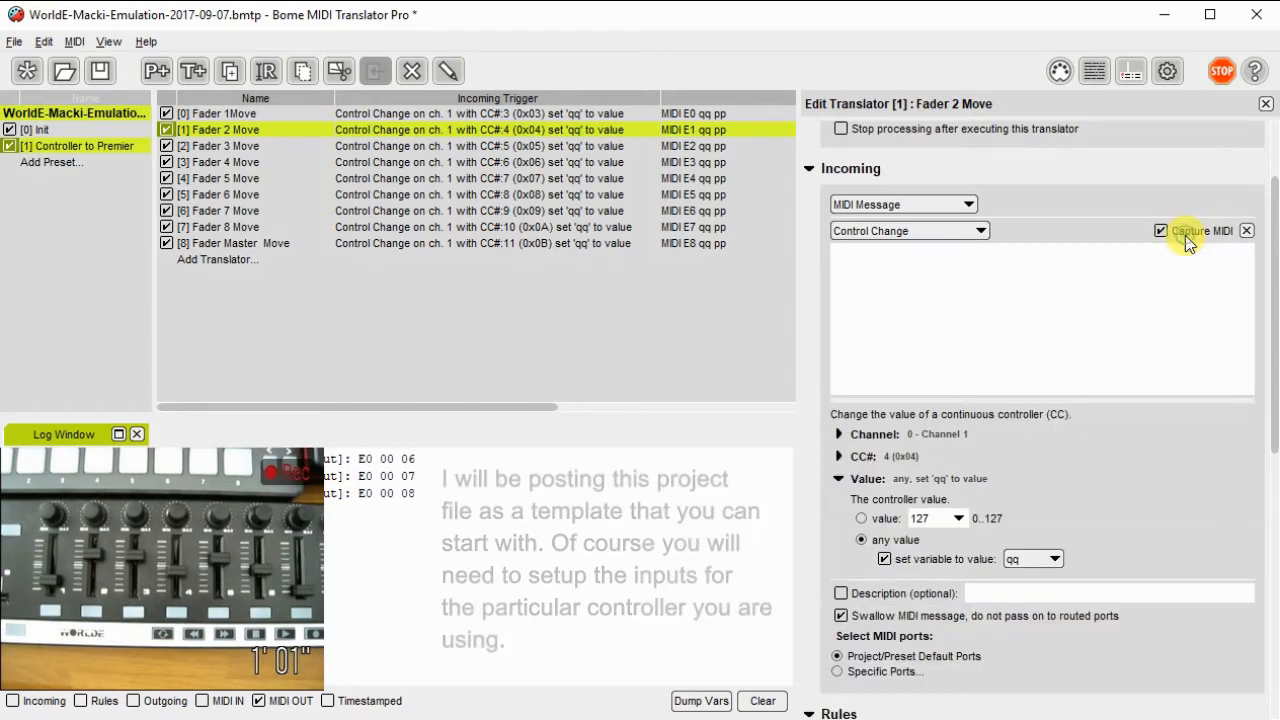
pyautogui.moveTo(1155, 295)
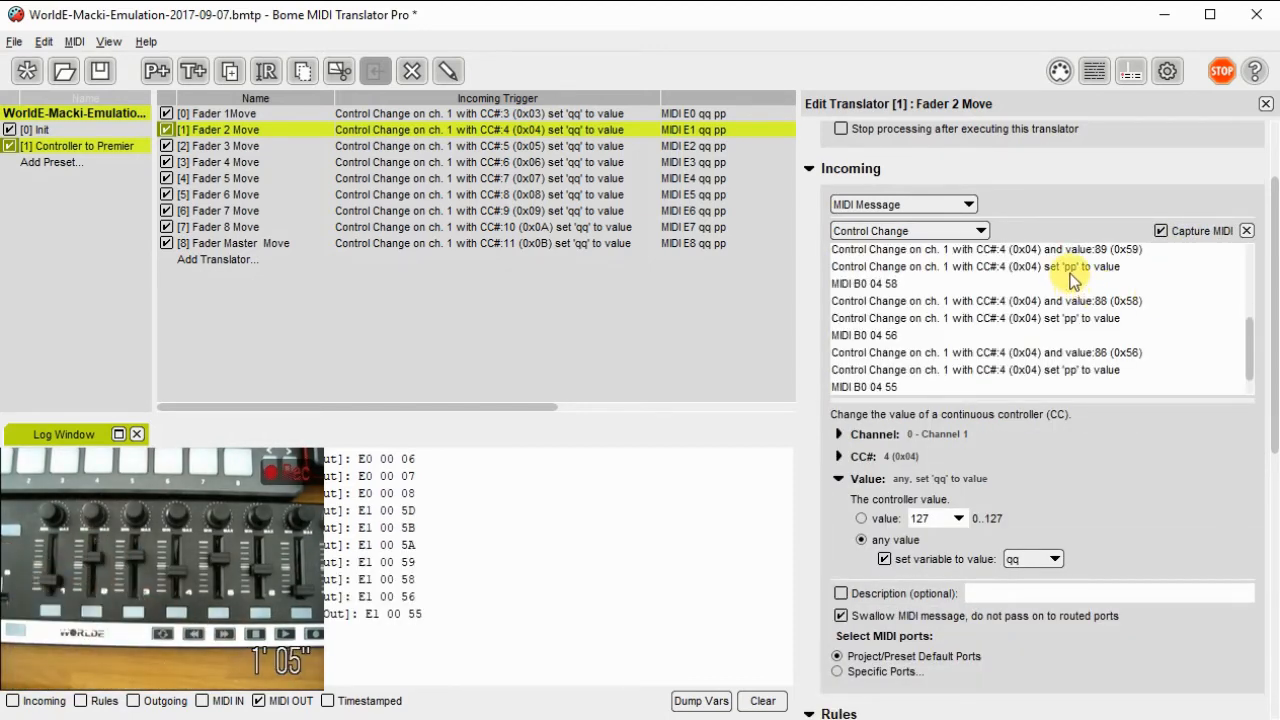
pyautogui.click(985, 266)
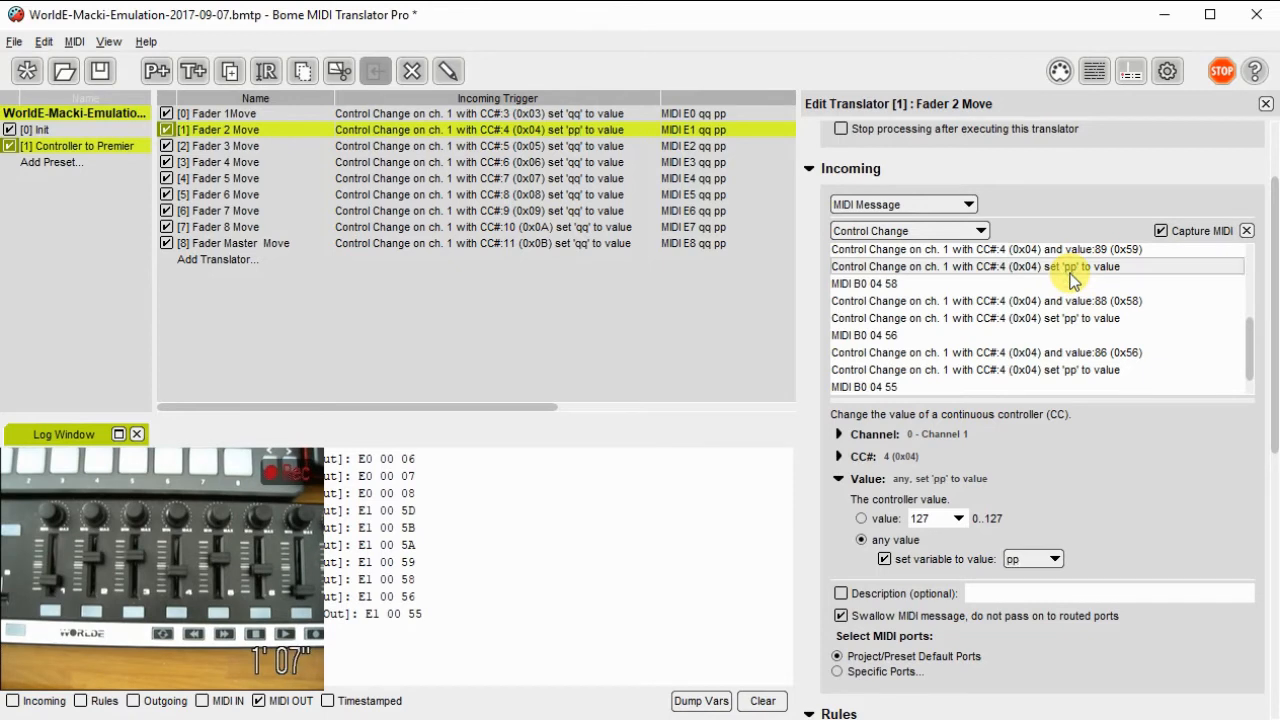
pyautogui.click(1056, 558)
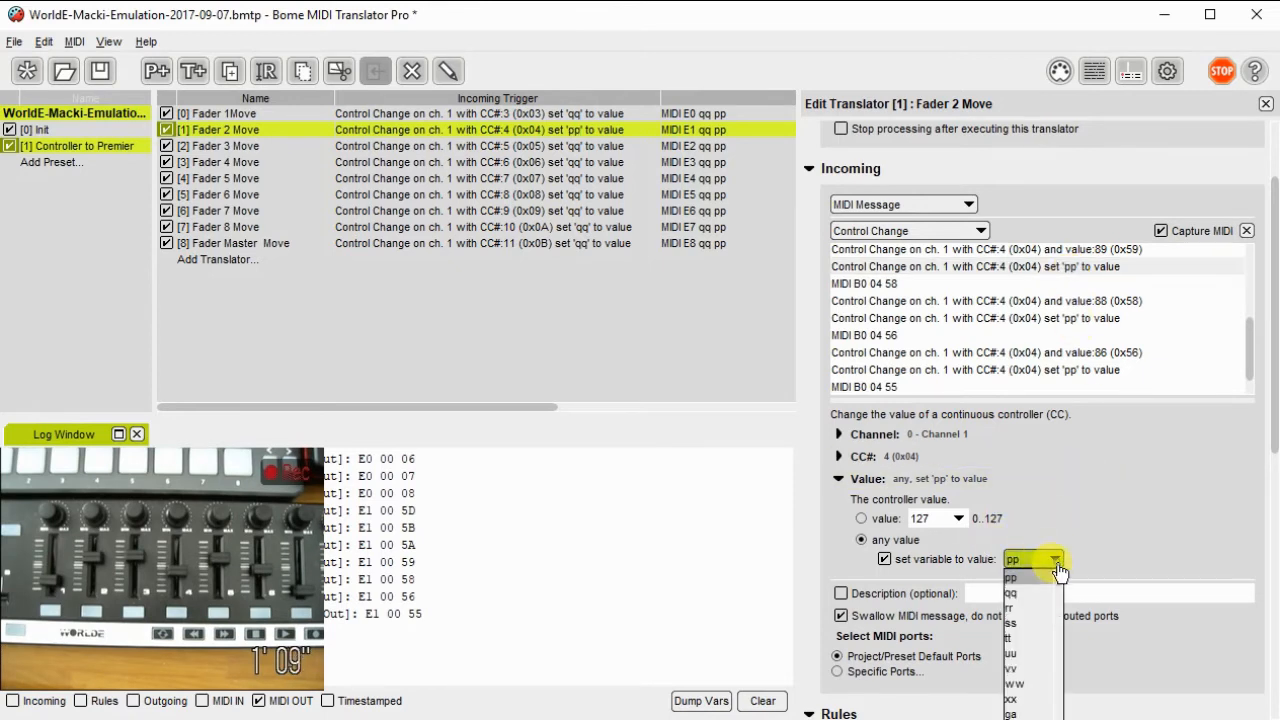
pyautogui.click(1011, 592)
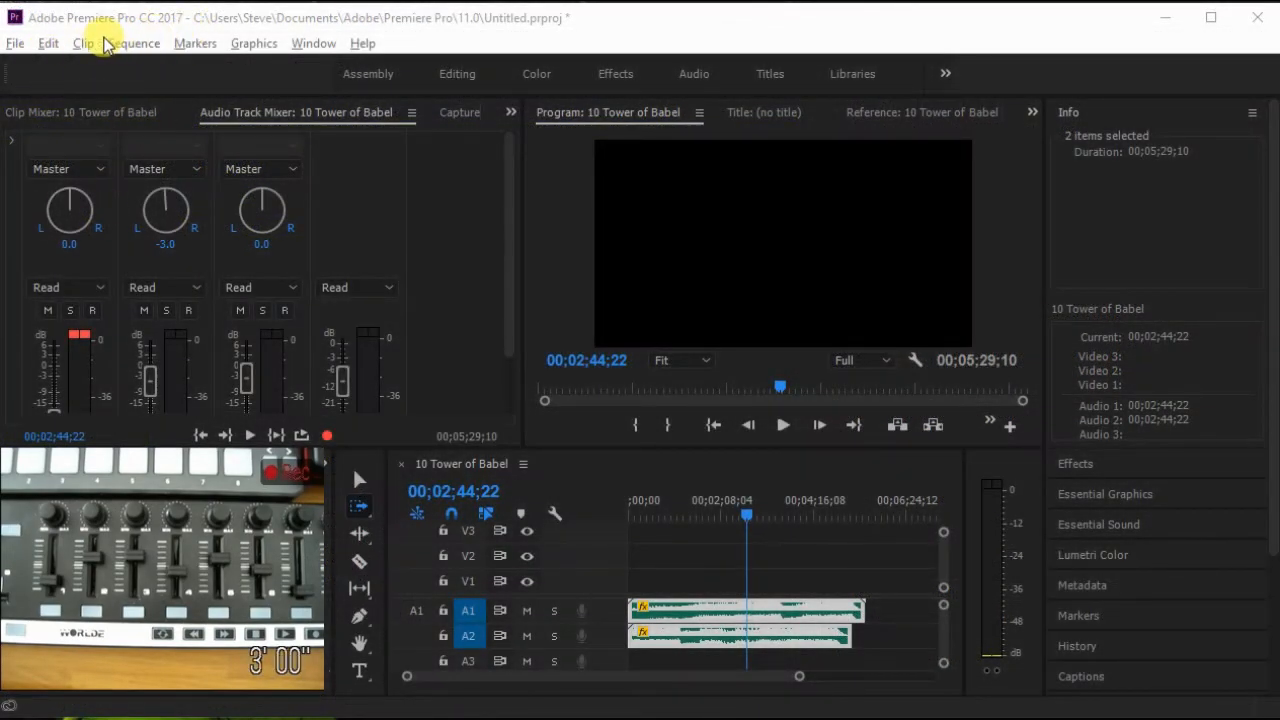
# Browse Premiere Pro's Edit and File menus to find the Preferences categories.
pyautogui.click(47, 43)
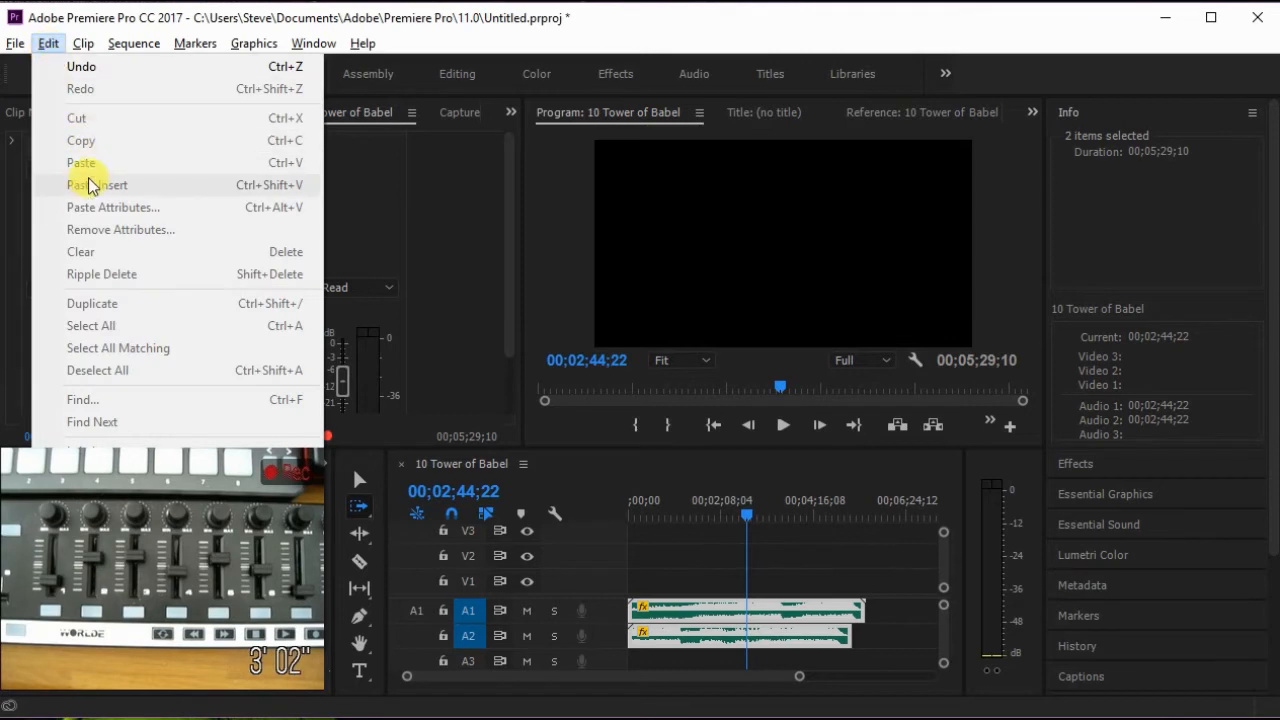
pyautogui.click(15, 43)
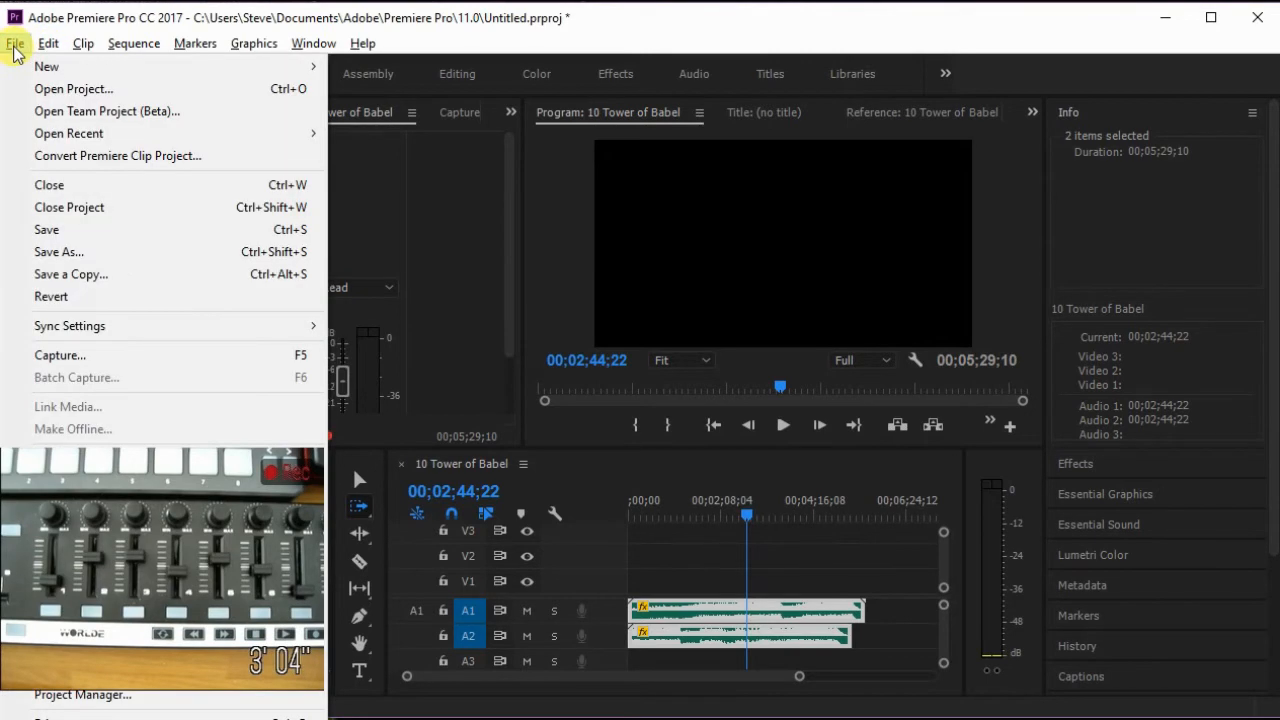
pyautogui.moveTo(76, 377)
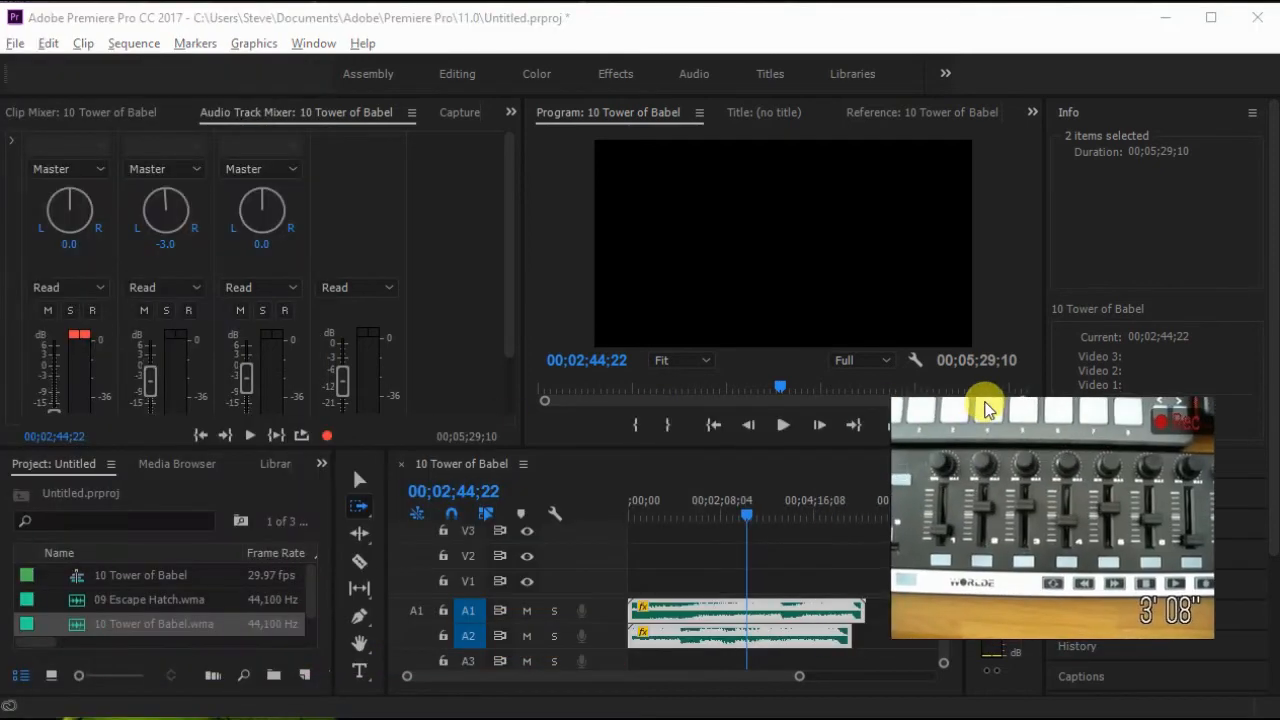
pyautogui.click(15, 43)
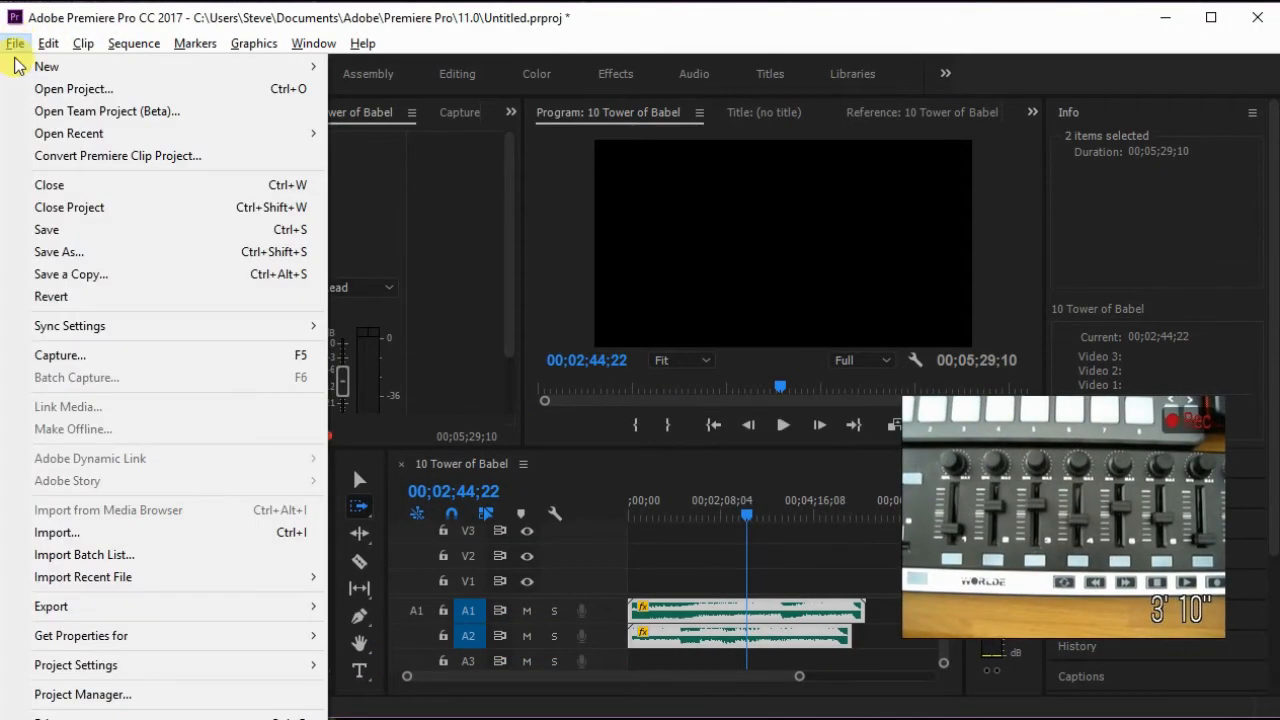
pyautogui.moveTo(80, 635)
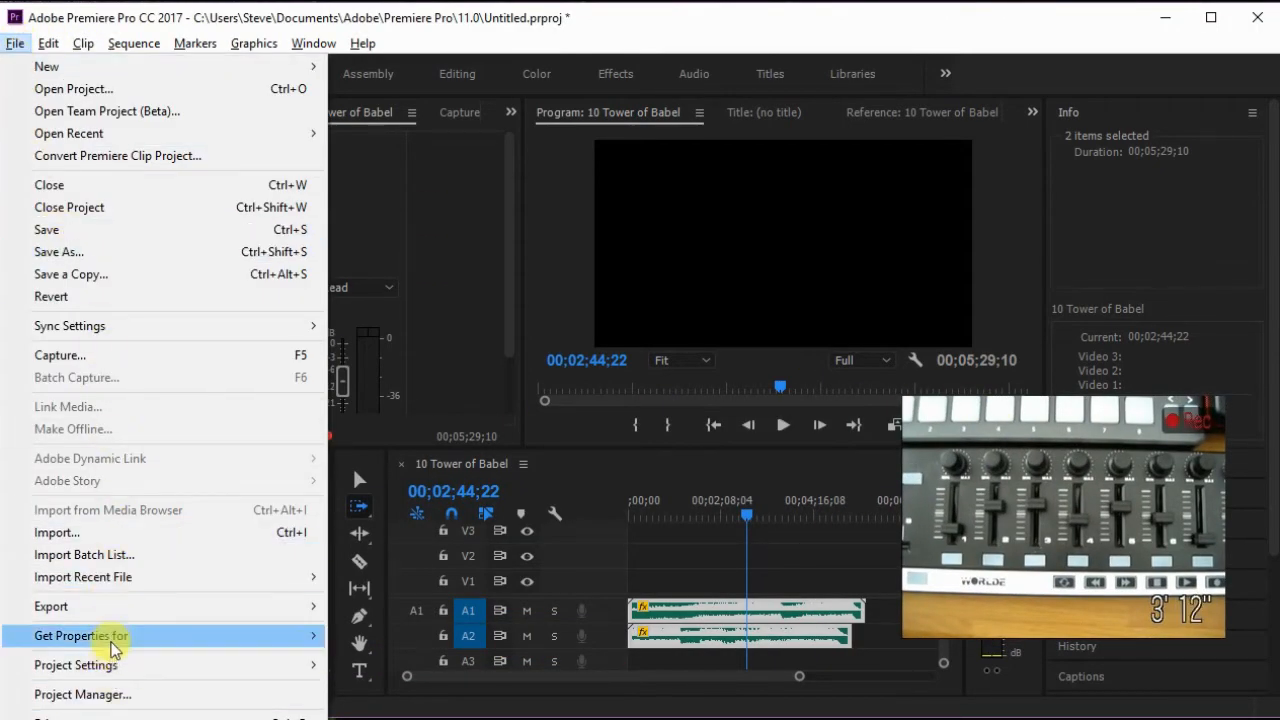
pyautogui.moveTo(70, 325)
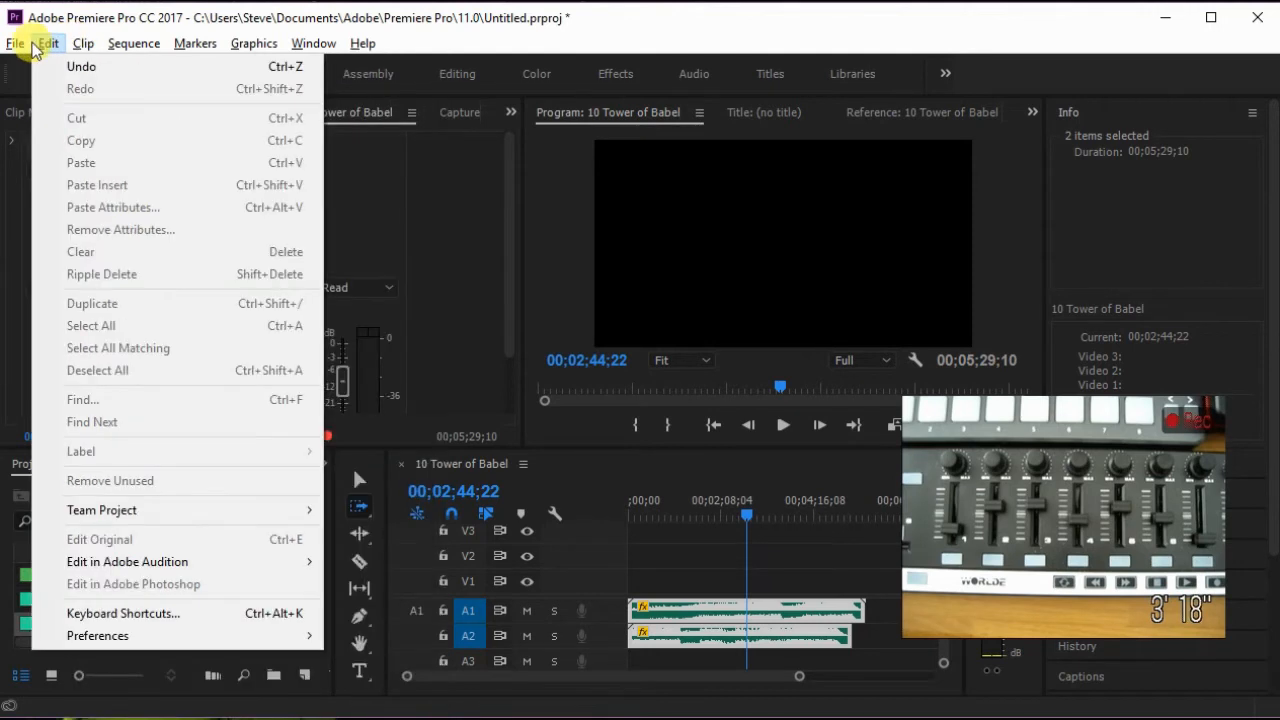
pyautogui.moveTo(97, 635)
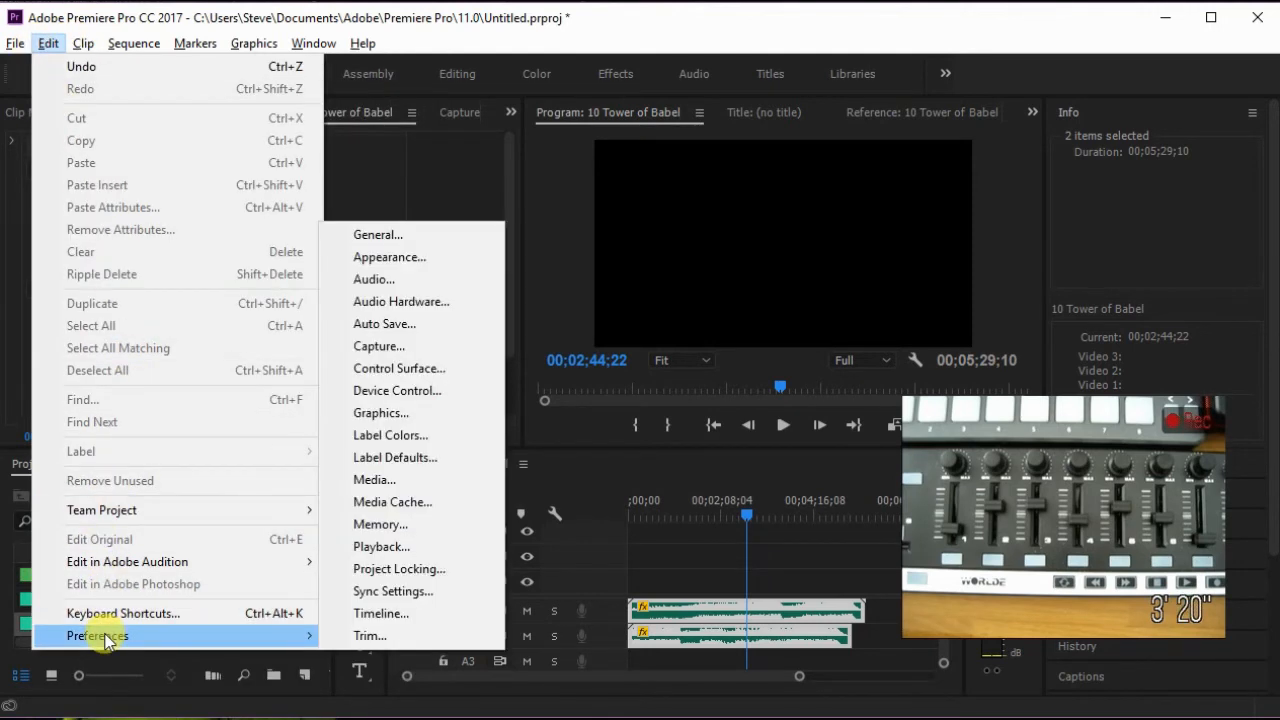
pyautogui.moveTo(381, 546)
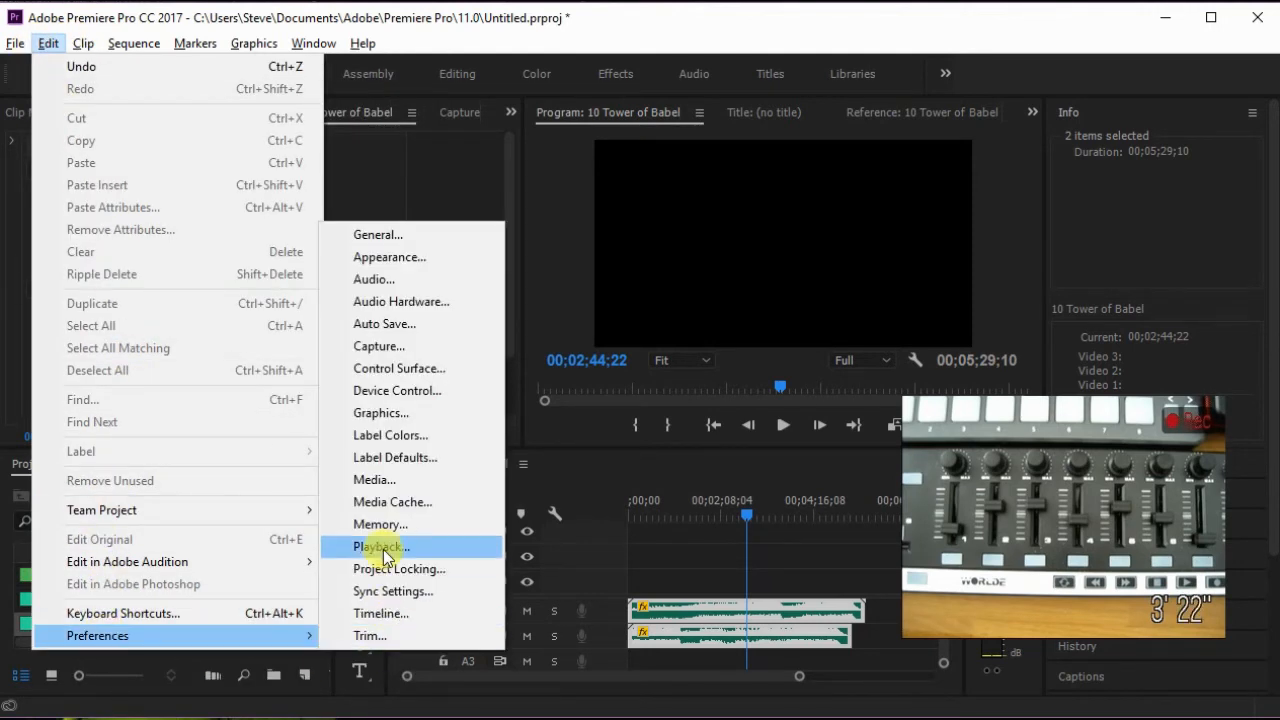
pyautogui.moveTo(399, 376)
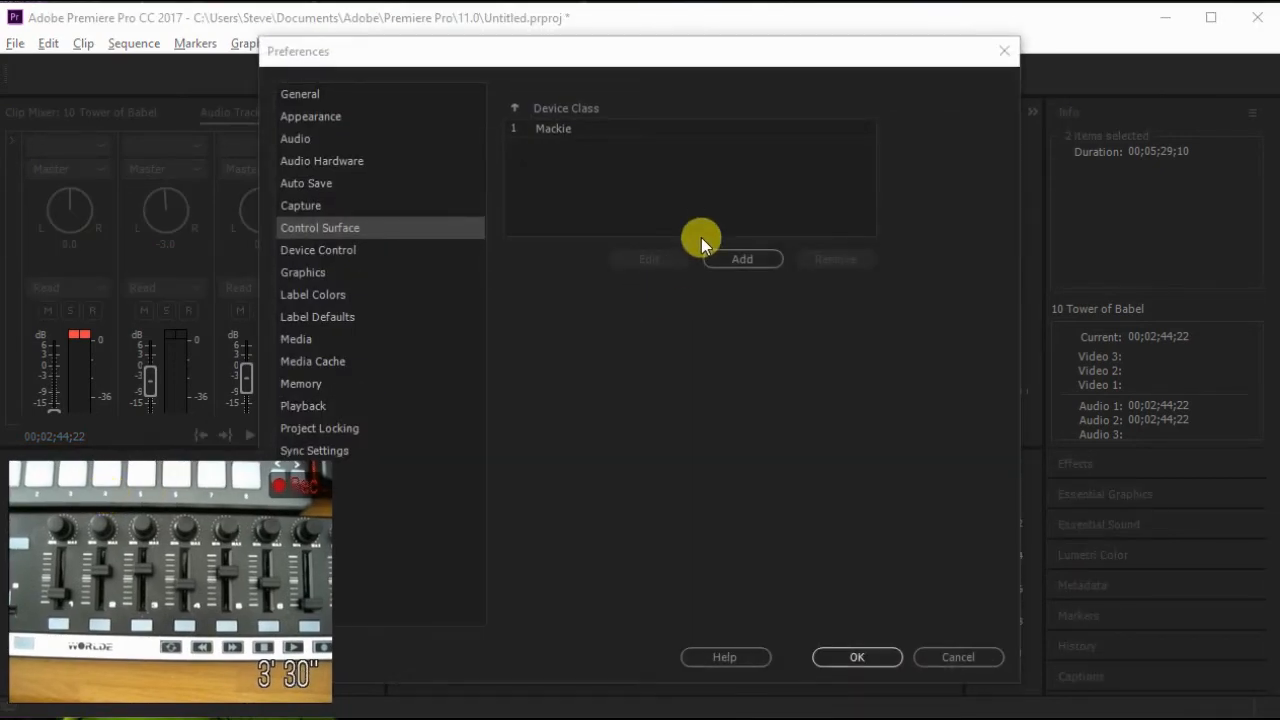
pyautogui.moveTo(295, 217)
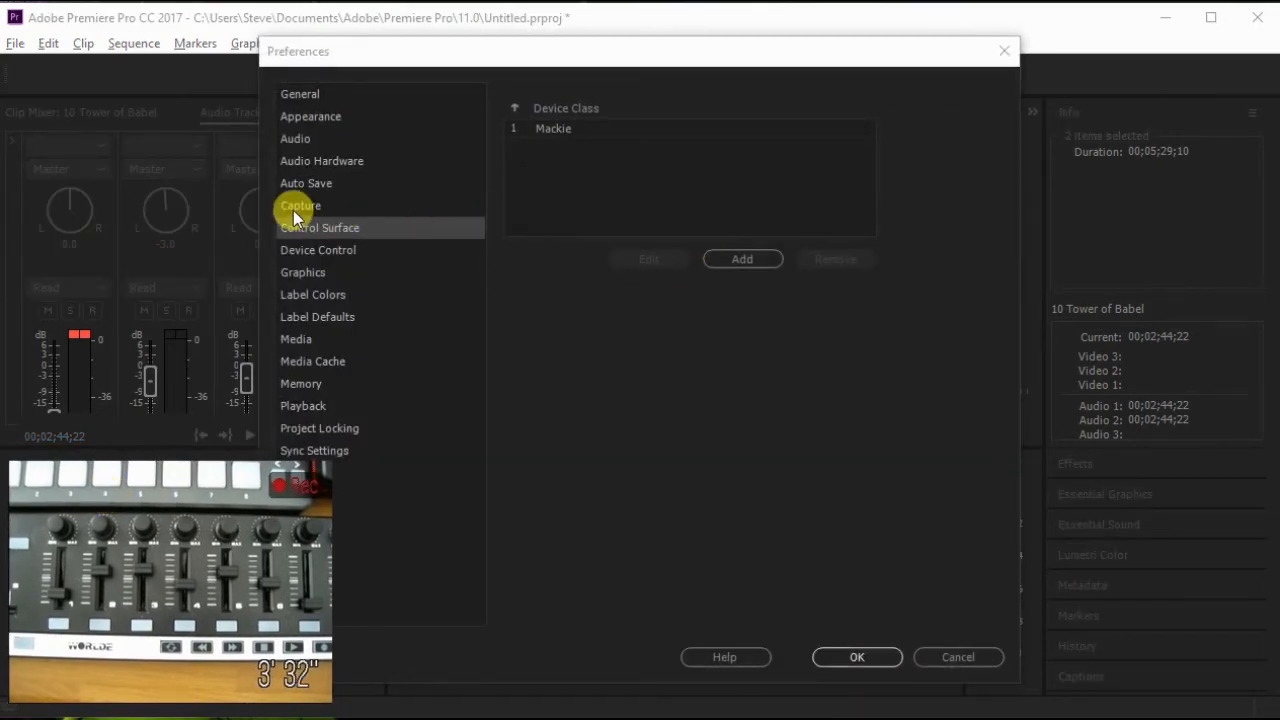
# Set the Mackie Control surface to BMT 1 for MIDI input and output, then close Preferences.
pyautogui.click(553, 128)
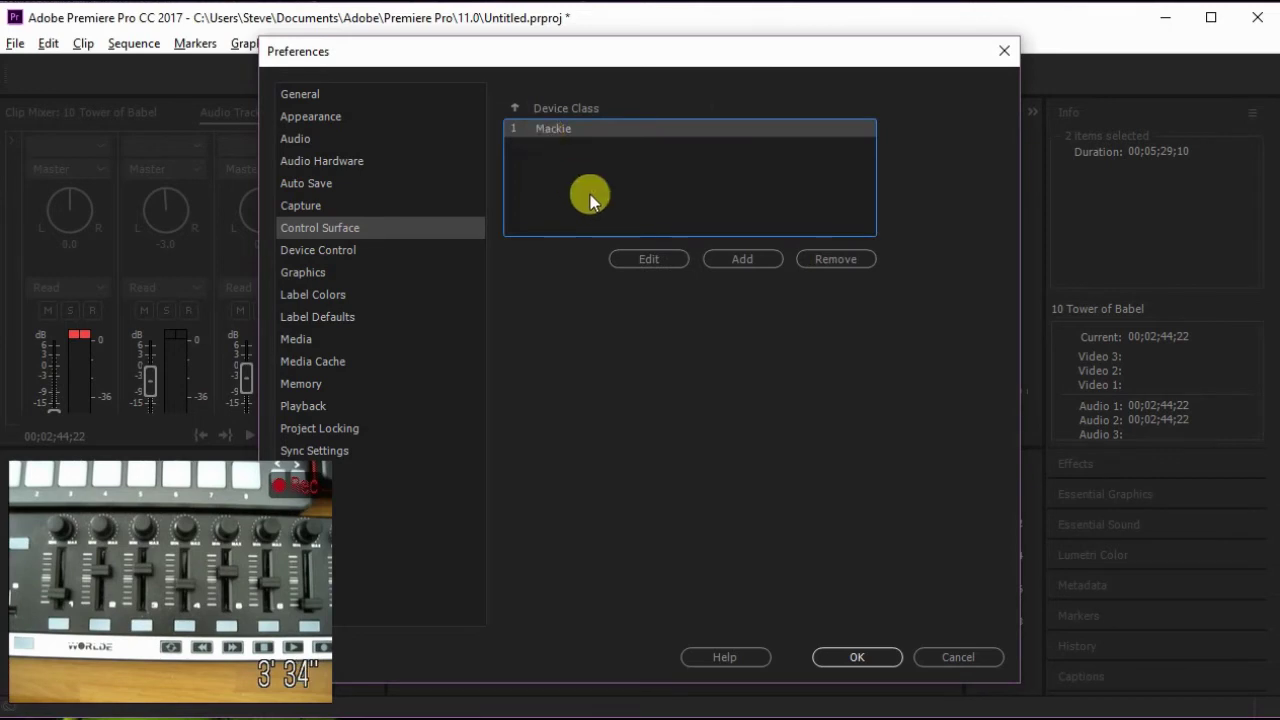
pyautogui.click(648, 259)
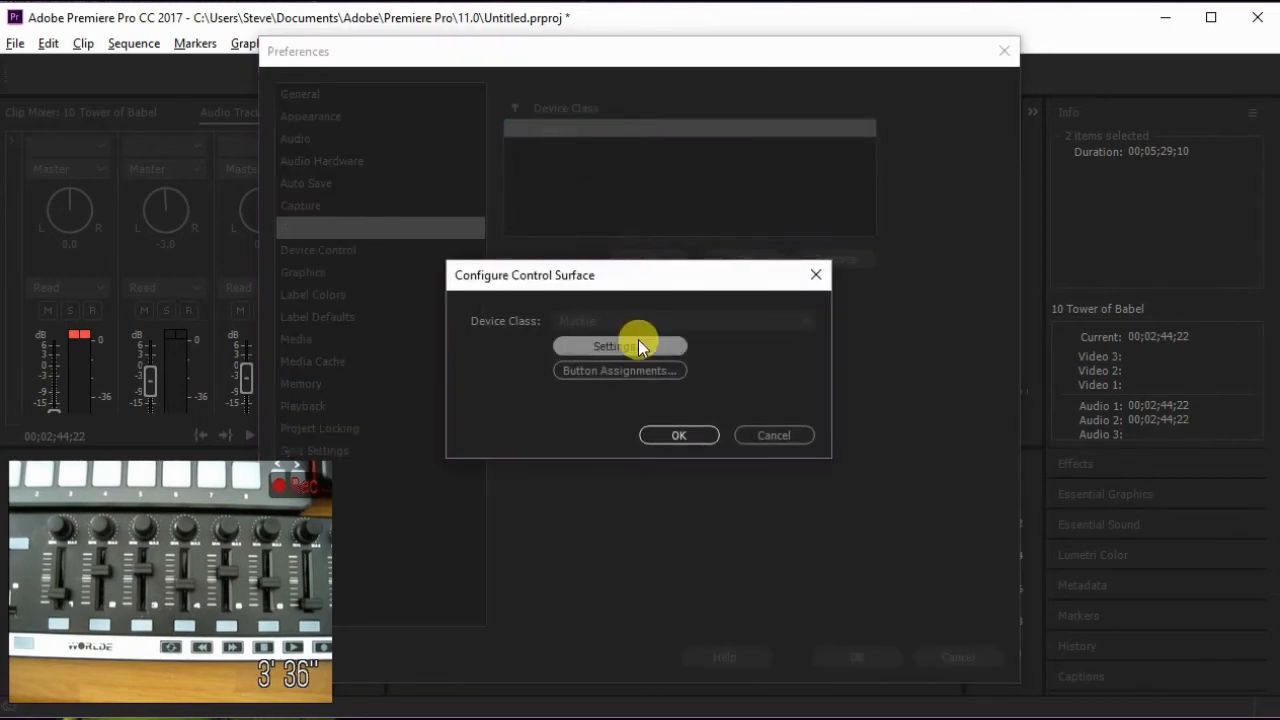
pyautogui.click(608, 345)
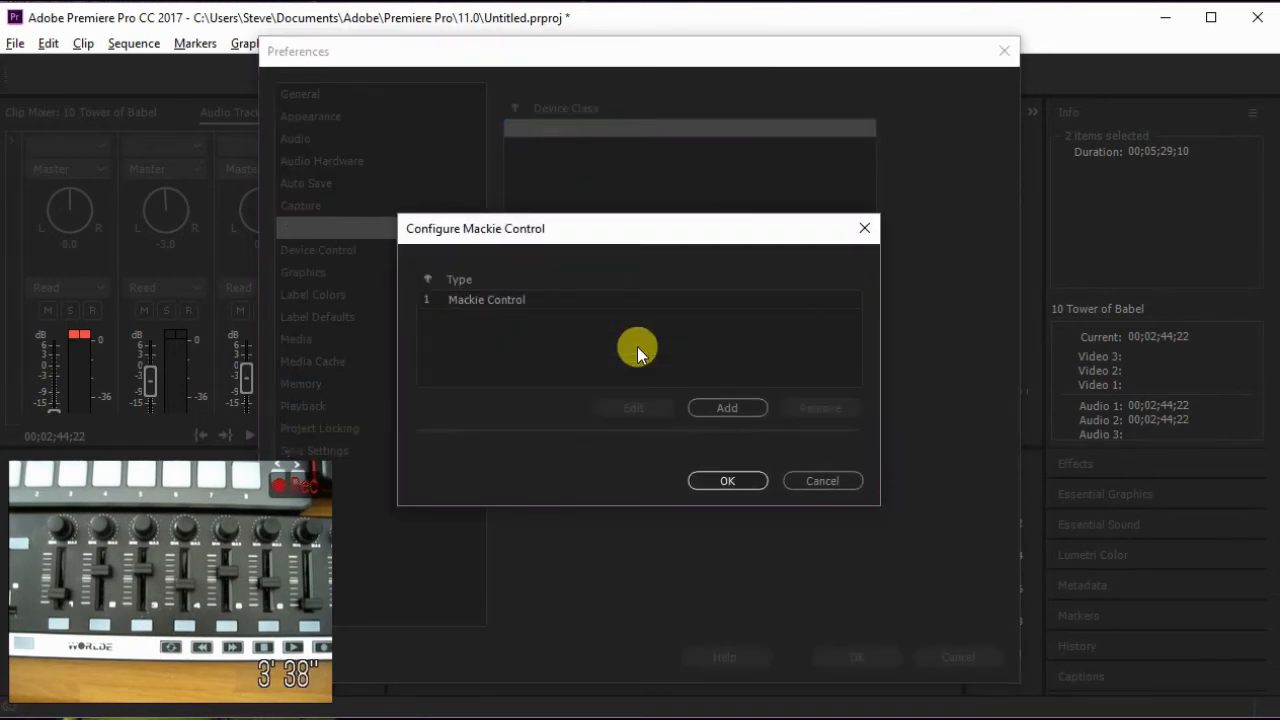
pyautogui.moveTo(615, 408)
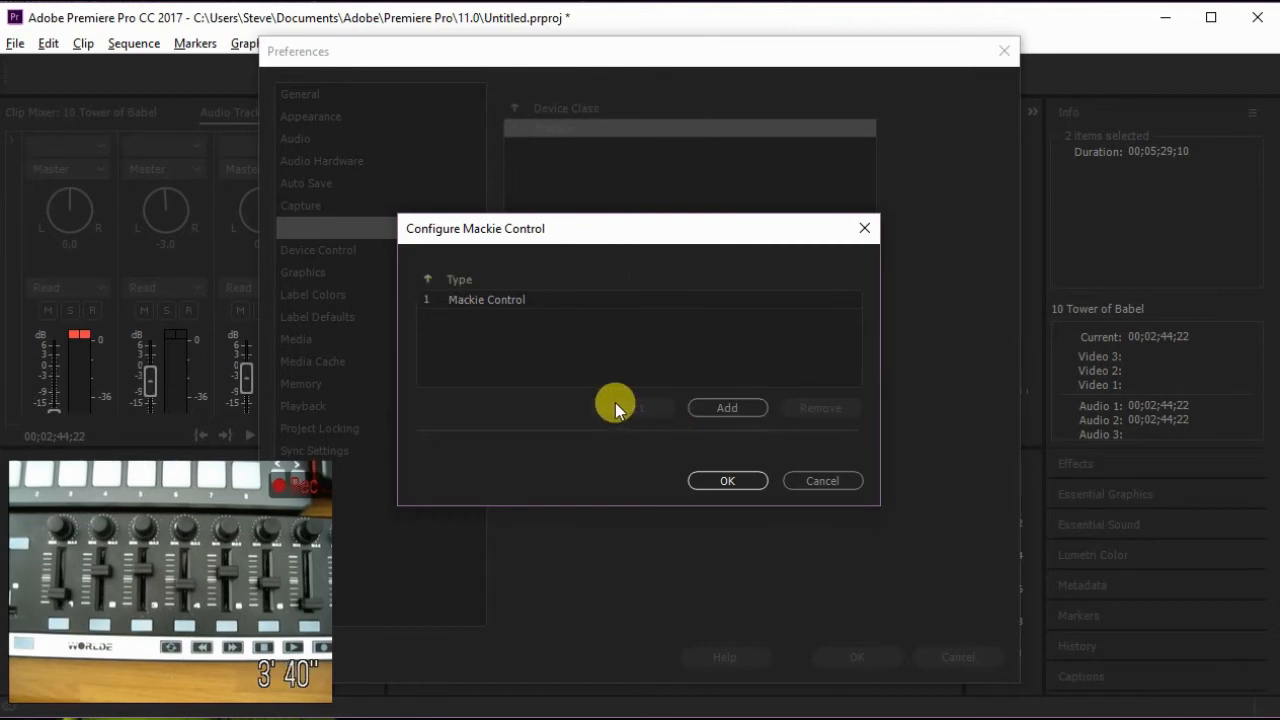
pyautogui.click(486, 299)
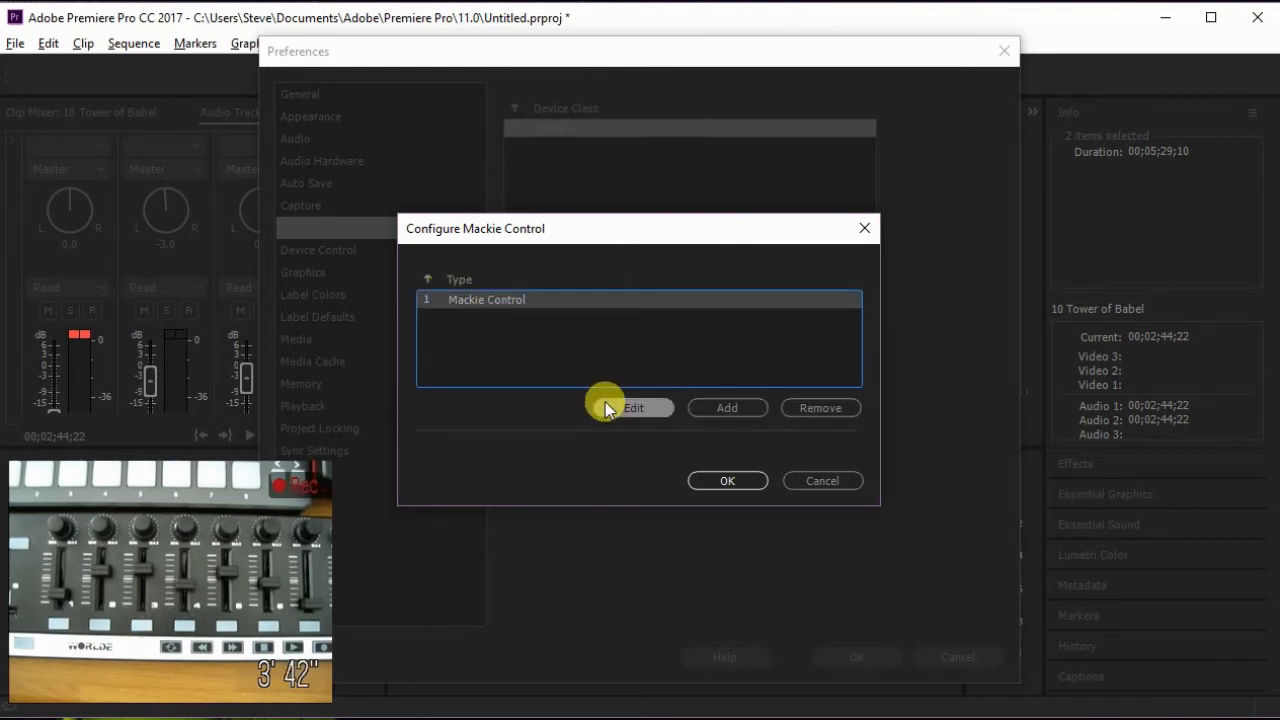
pyautogui.click(633, 407)
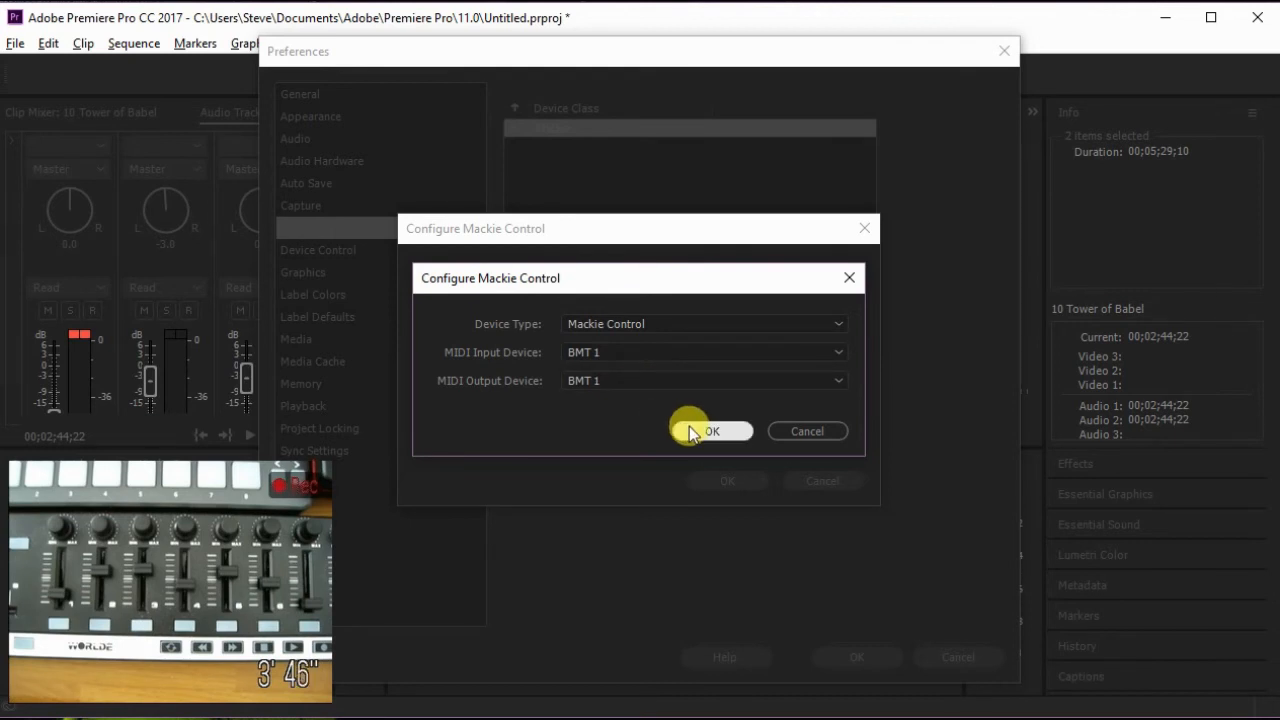
pyautogui.click(711, 431)
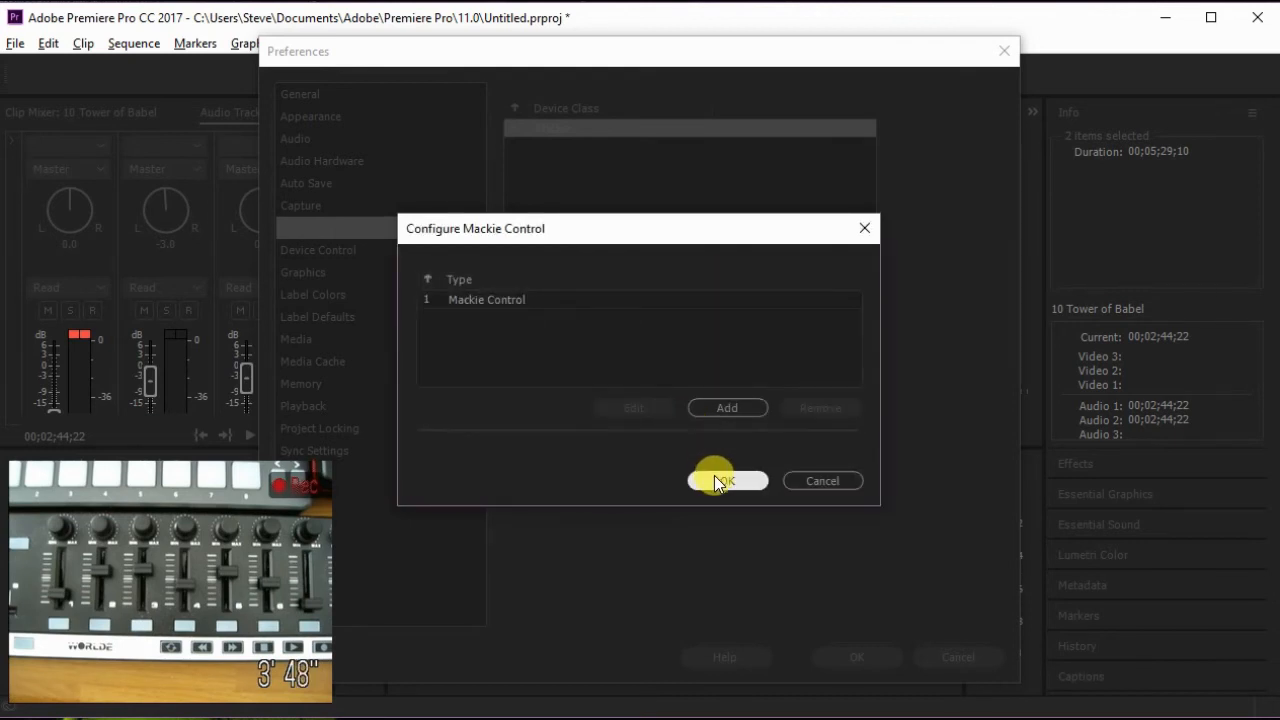
pyautogui.click(725, 481)
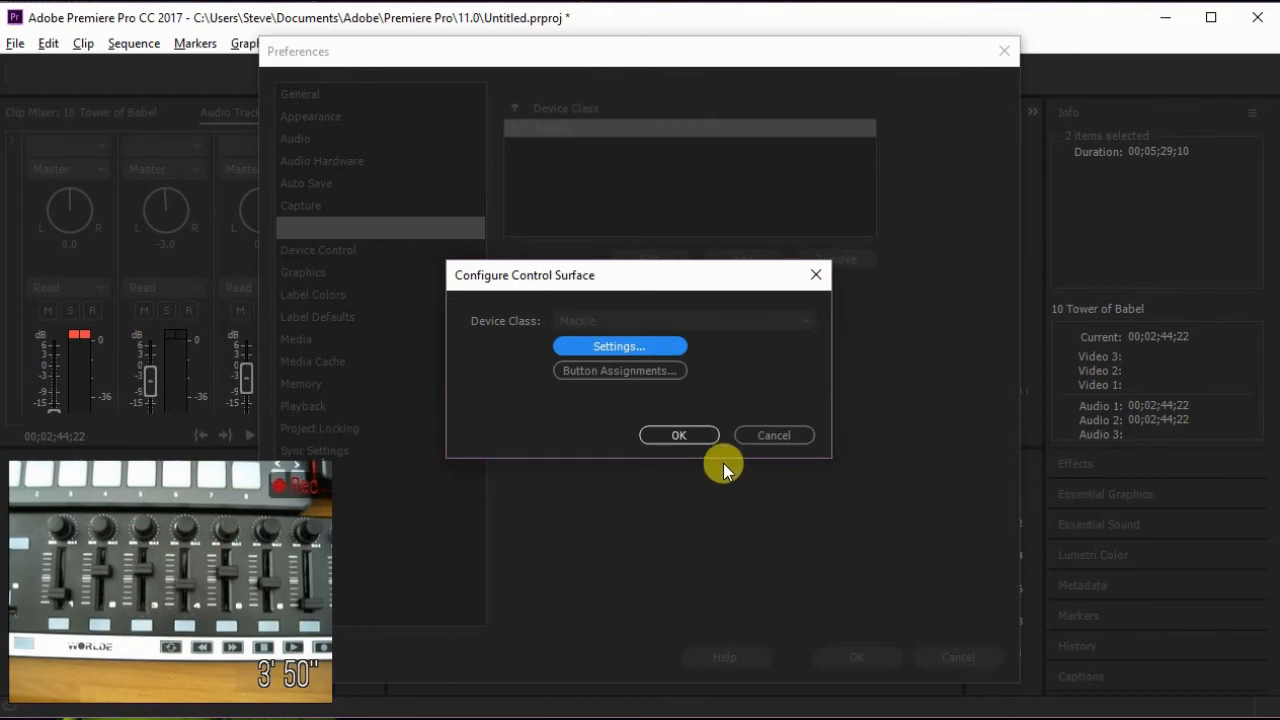
pyautogui.click(679, 435)
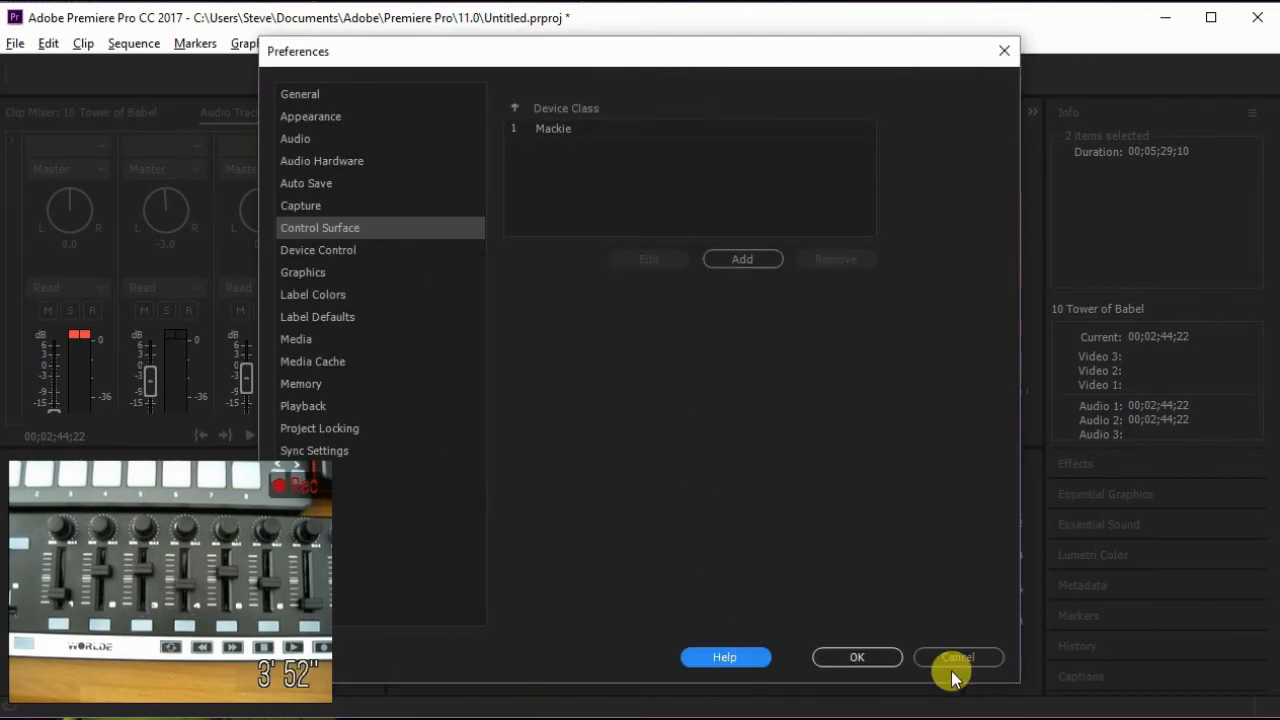
pyautogui.click(957, 657)
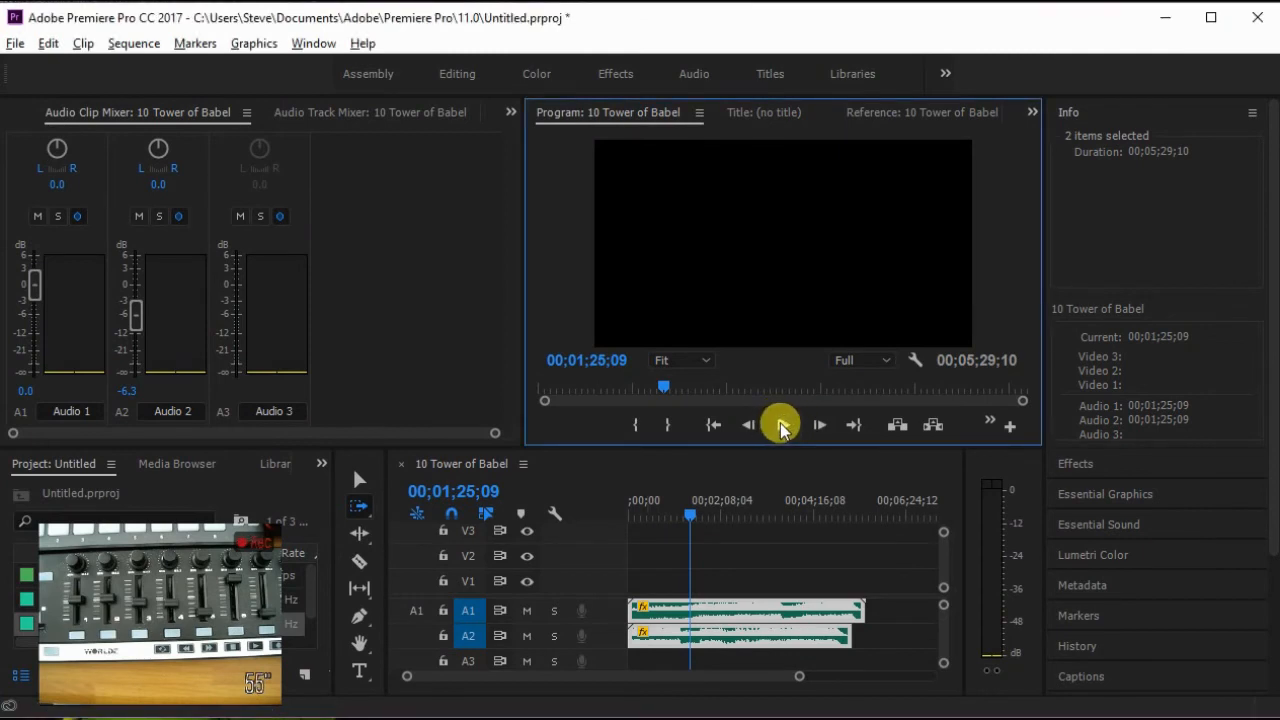
# Start playback of the 10 Tower of Babel sequence in the Program Monitor.
pyautogui.click(782, 424)
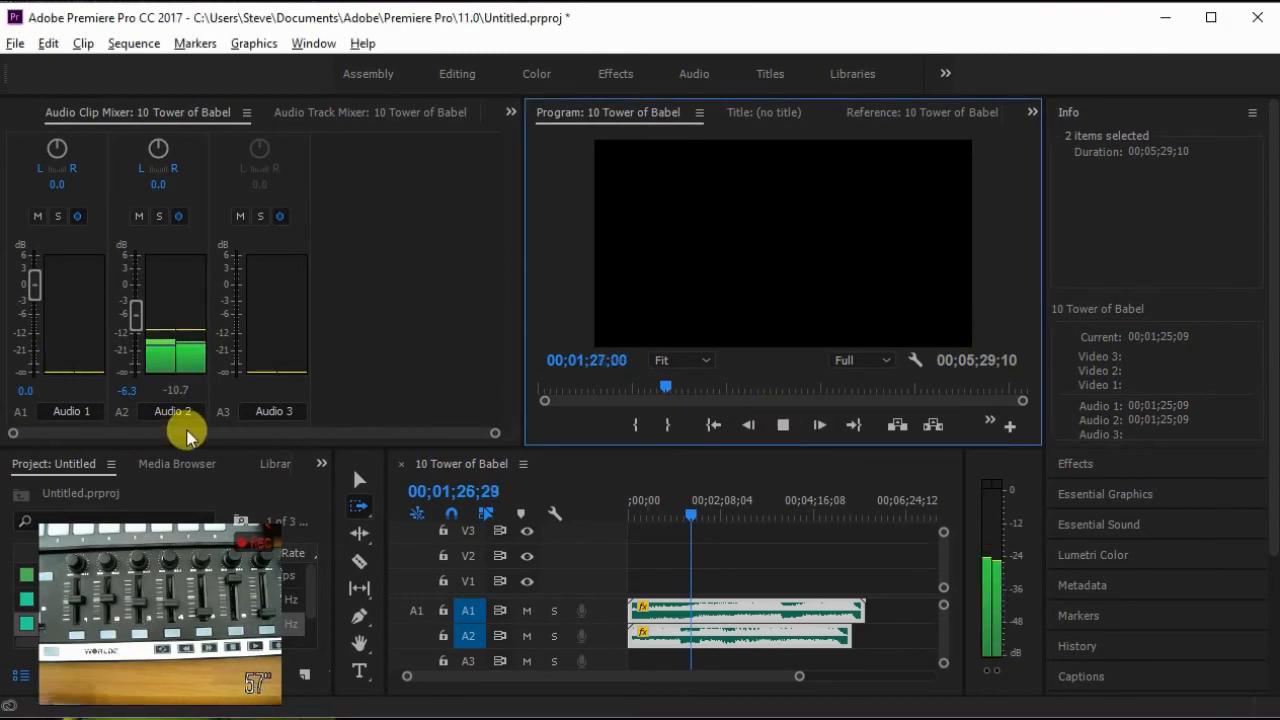